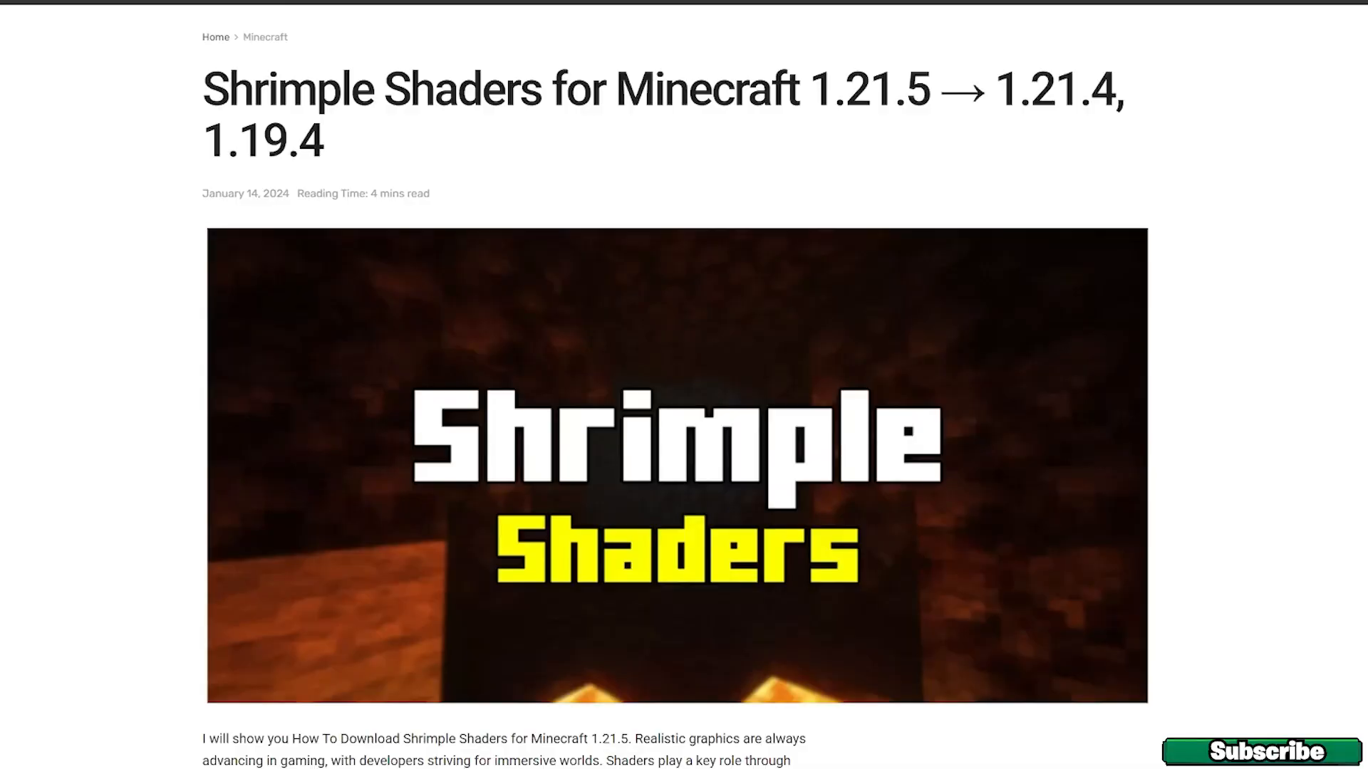
mouse_move(52, 208)
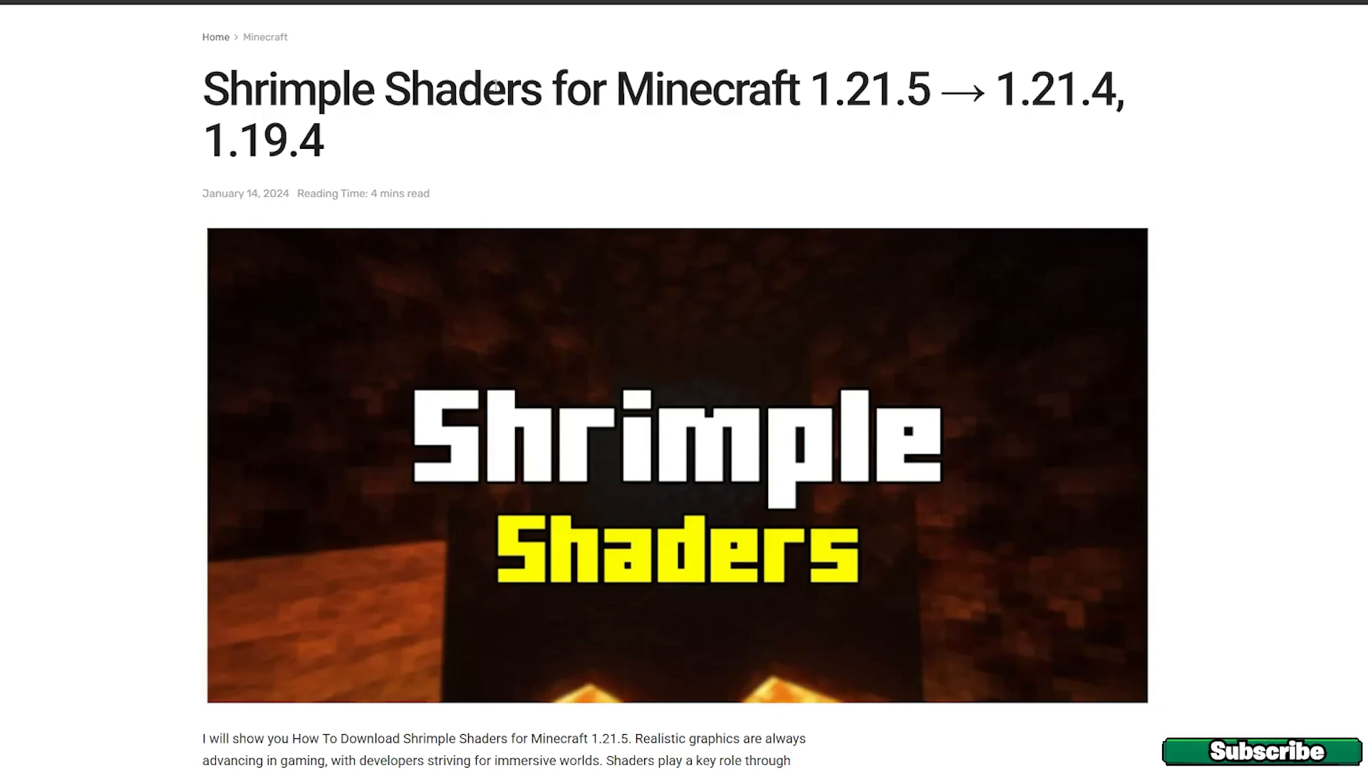
Scroll the Shrimple Shaders article past the install steps to the Download Links section
scroll("down", 3)
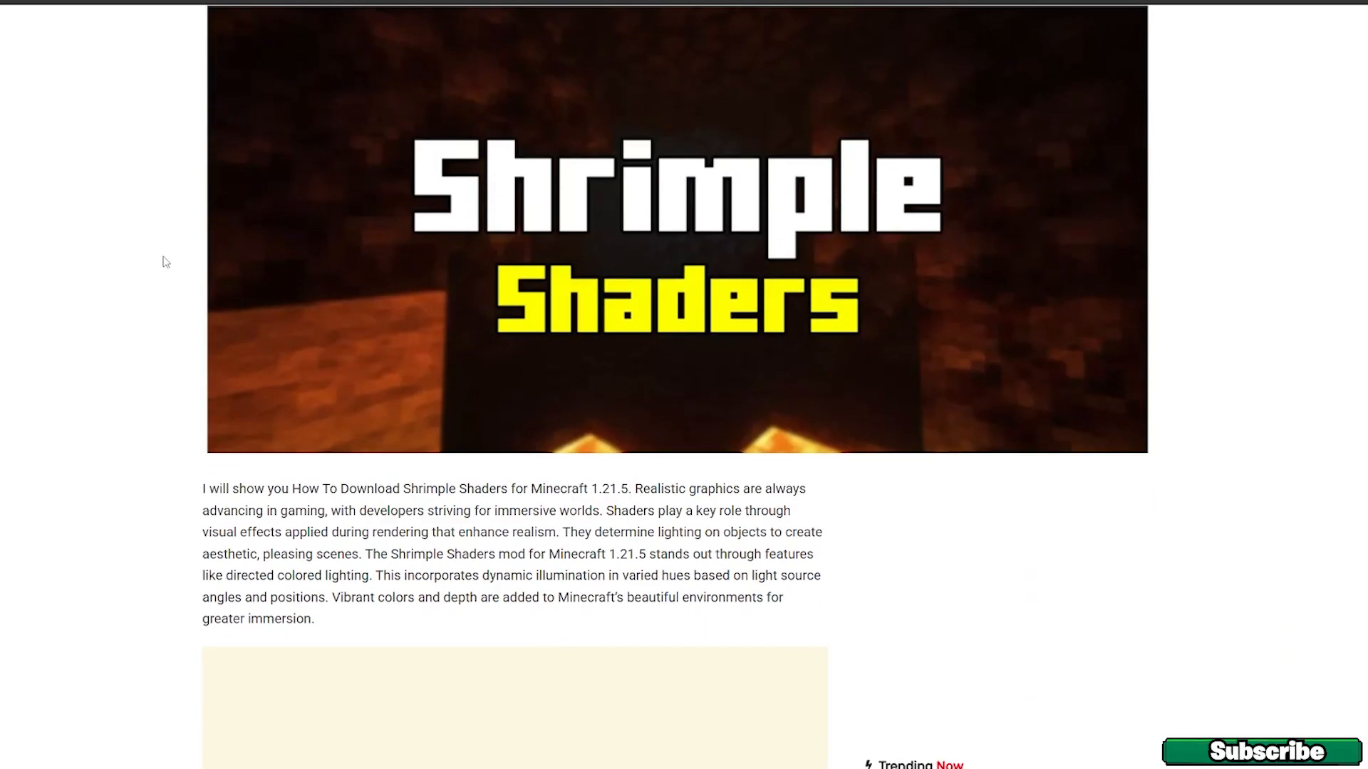
scroll("down", 3)
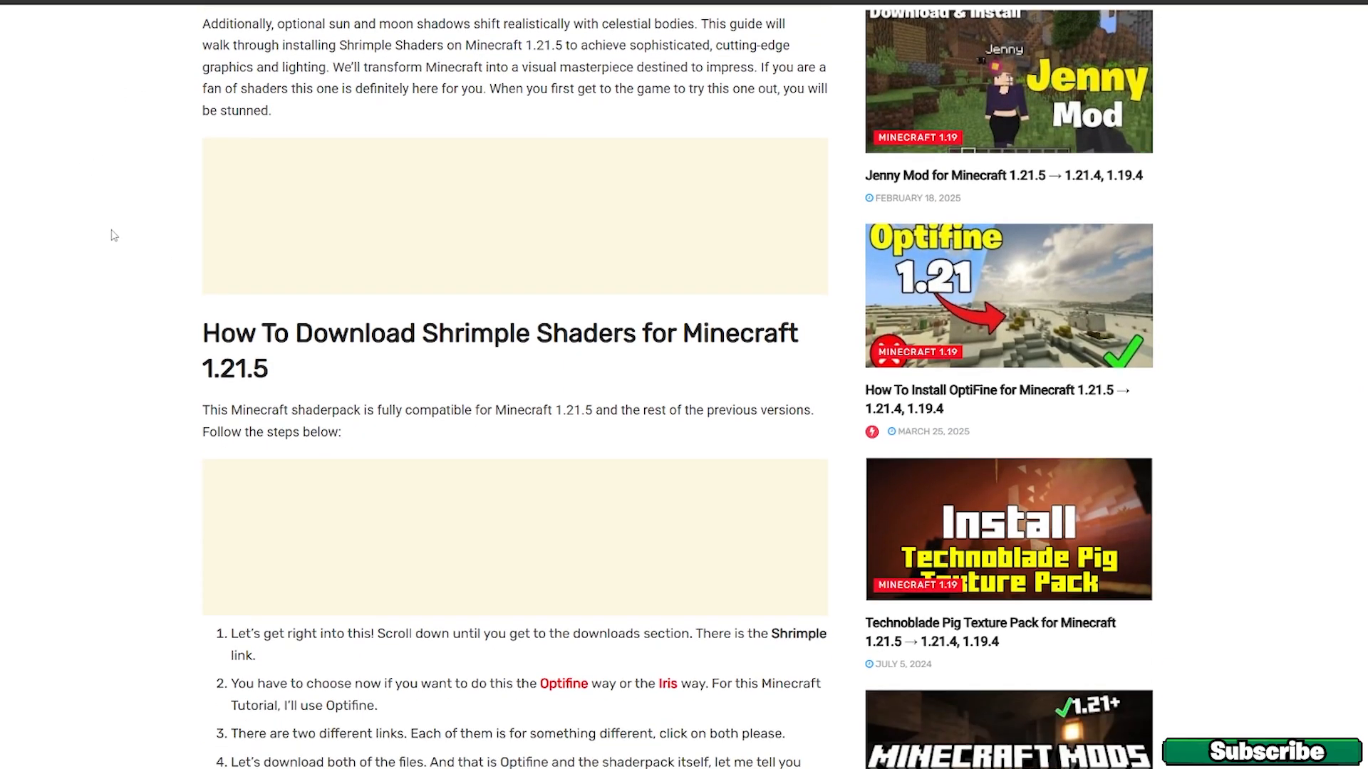
scroll("down", 3)
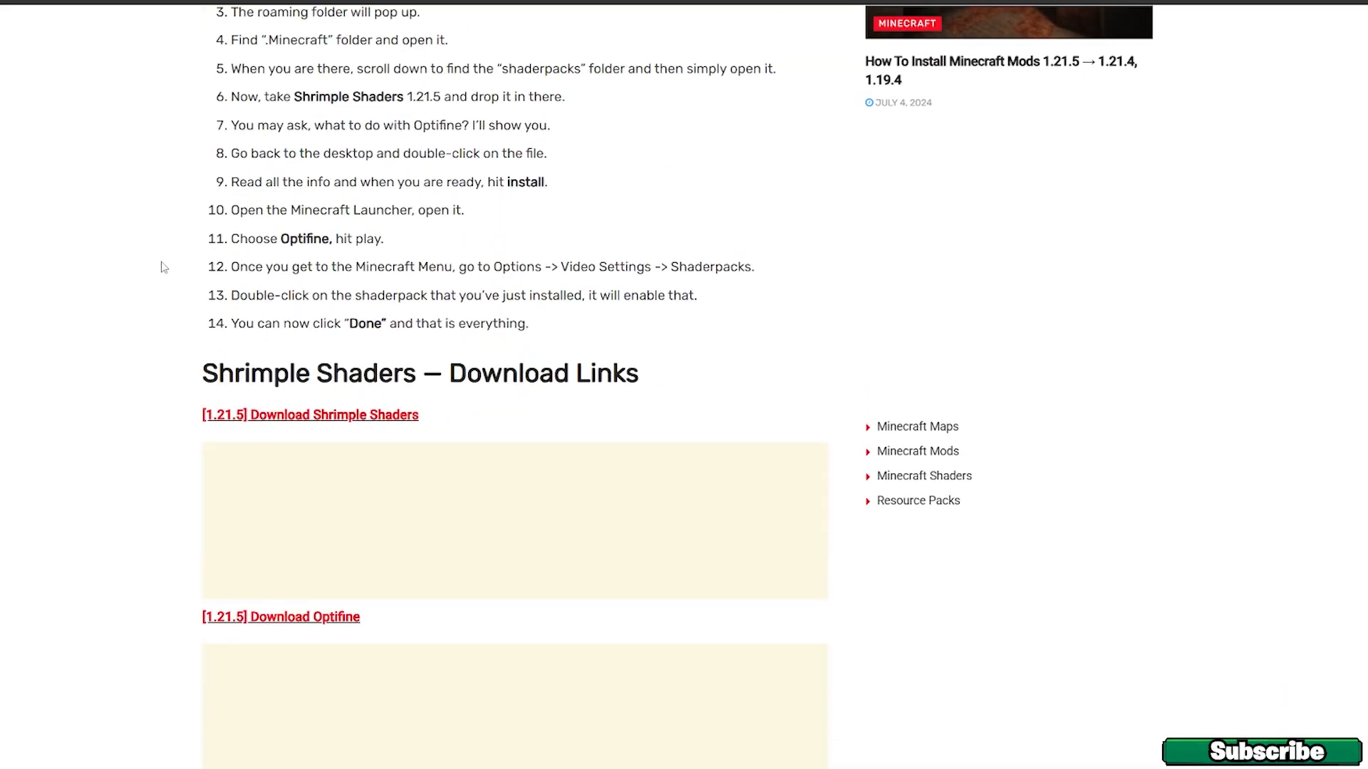
mouse_move(316, 426)
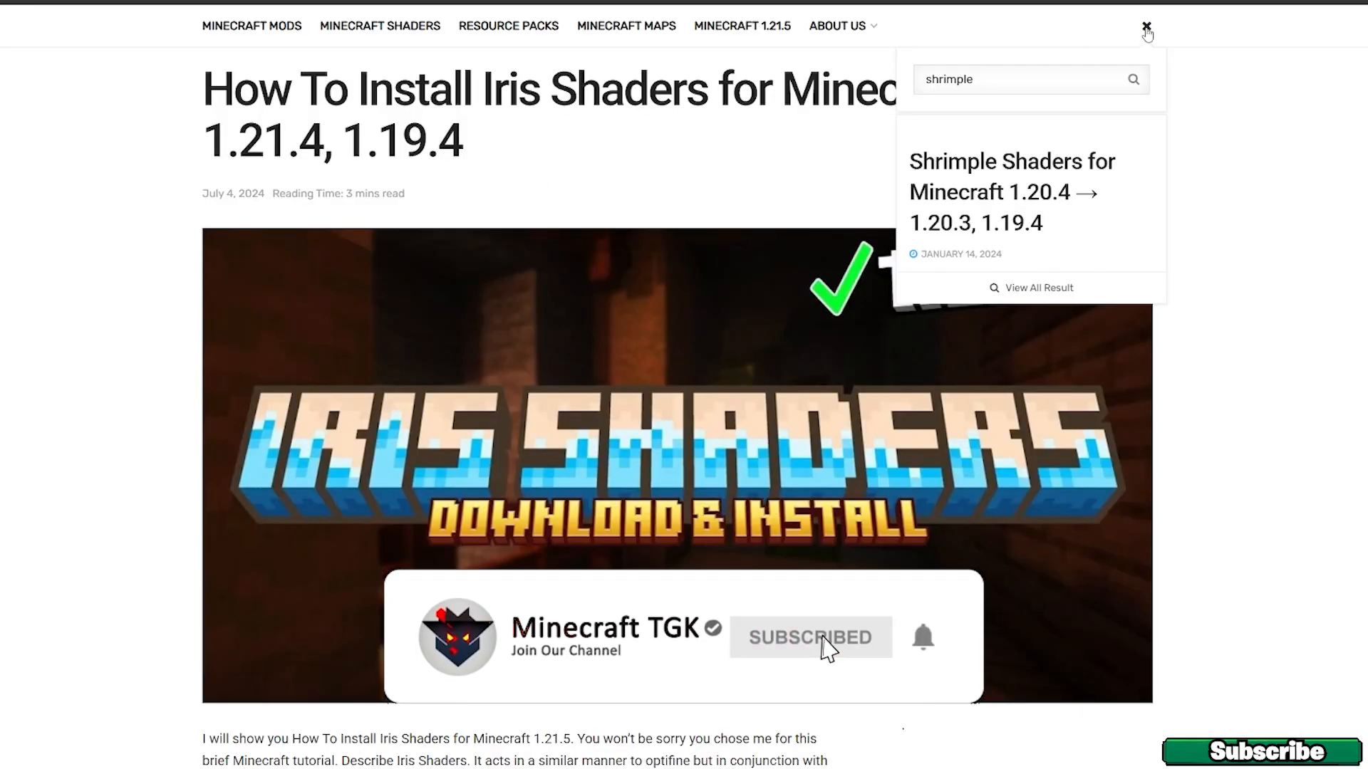
Dismiss the search results and scroll the Iris Shaders guide to its Downloads list (Iris, Fabric, Fabric API, Sodium)
left_click(1145, 27)
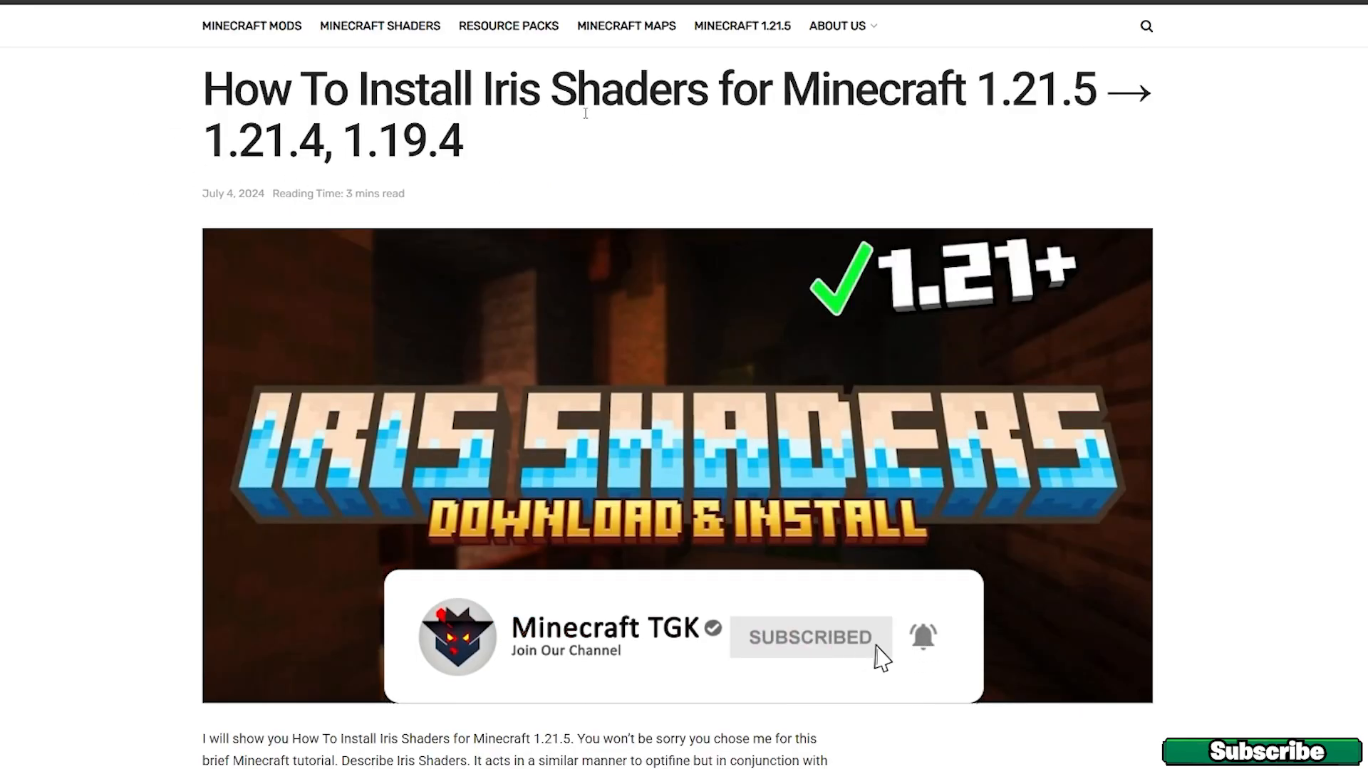
scroll("down", 3)
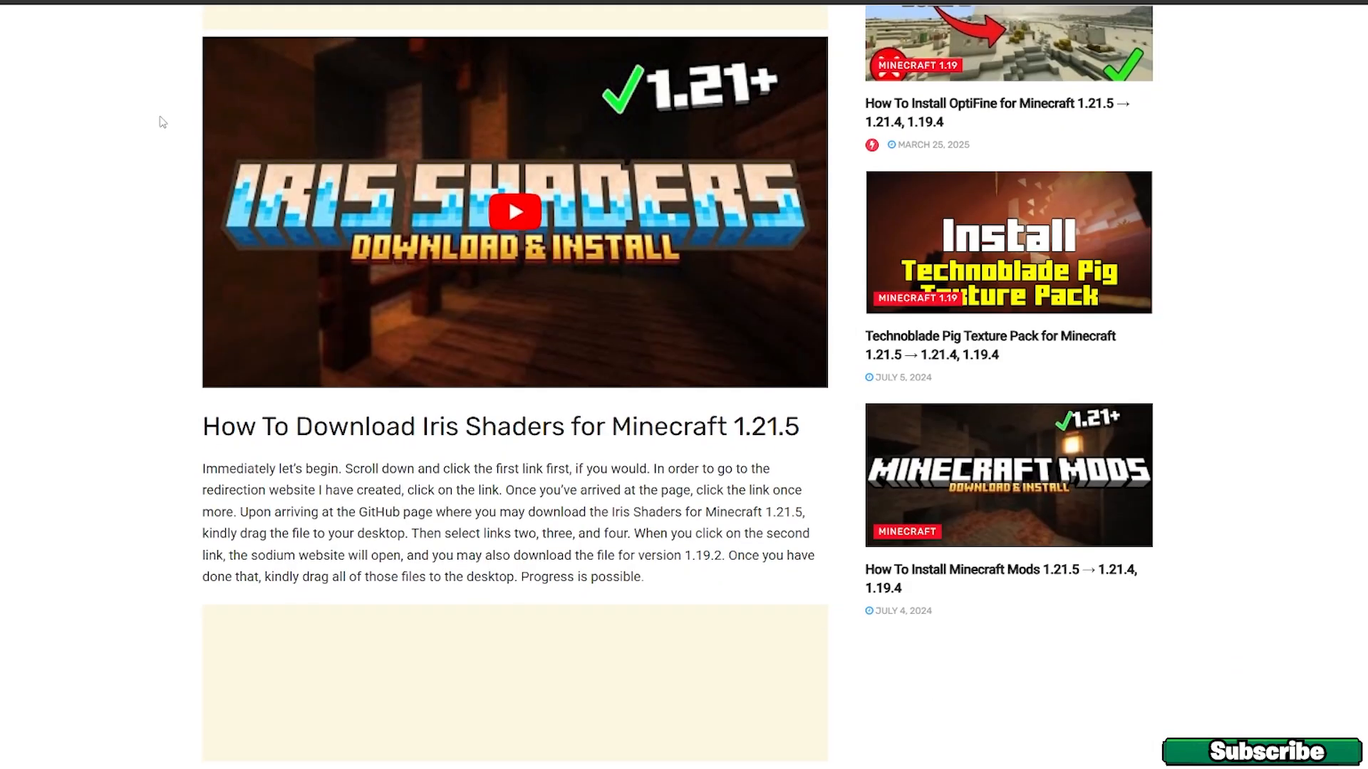
scroll("down", 3)
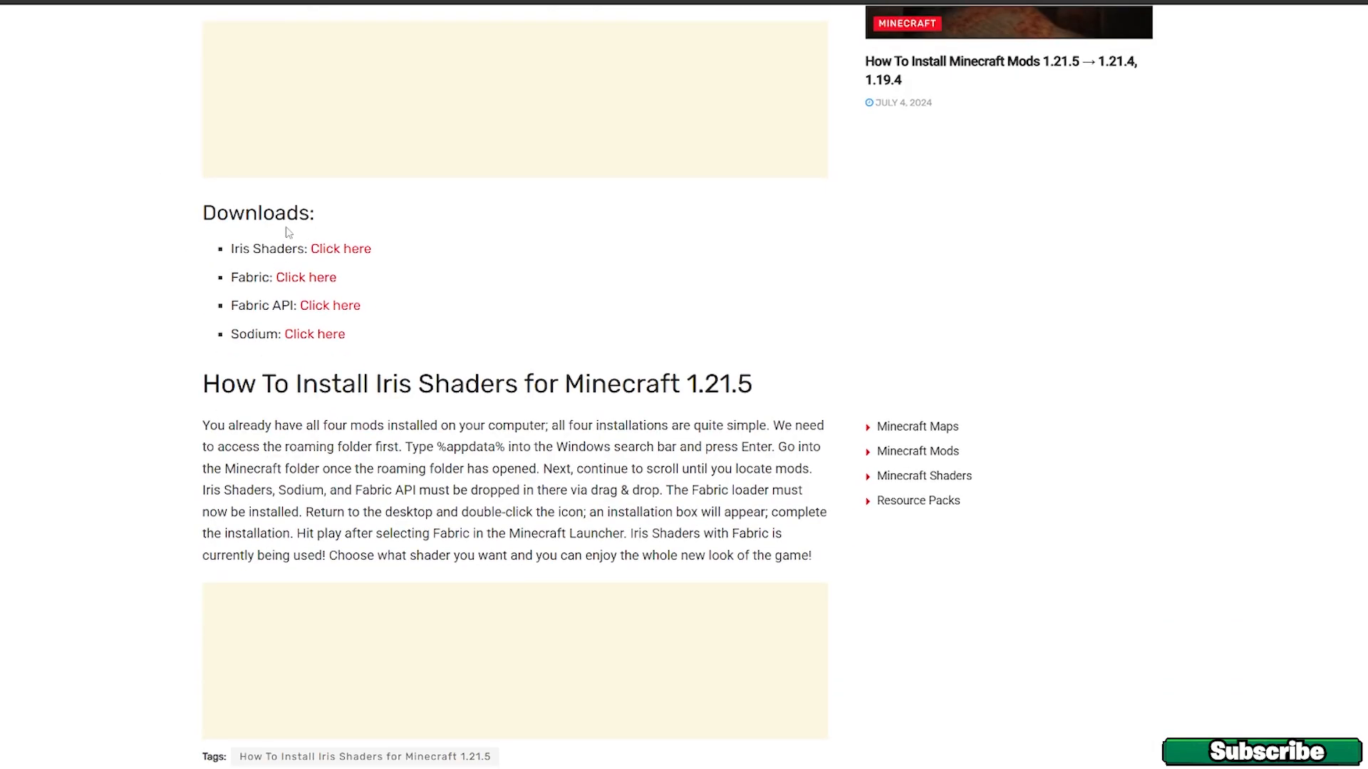
mouse_move(341, 248)
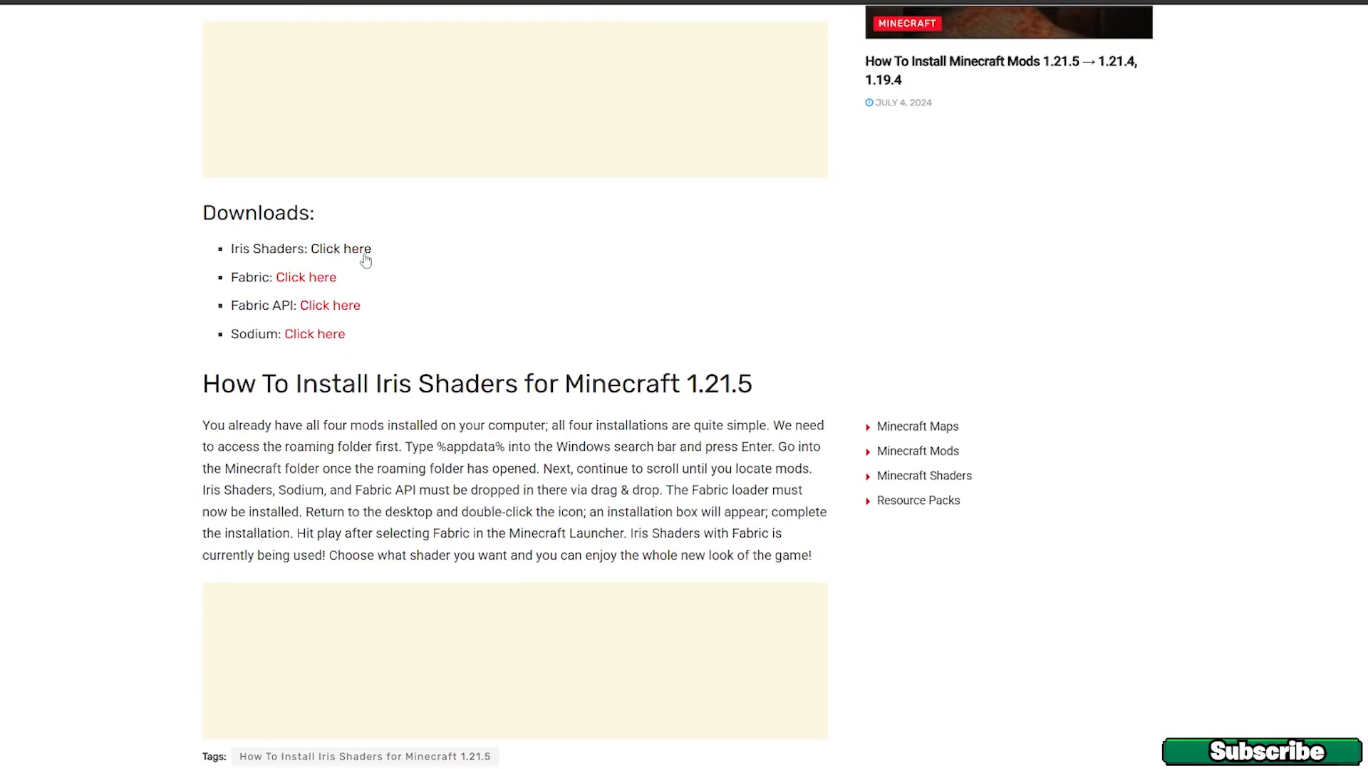
mouse_move(341, 248)
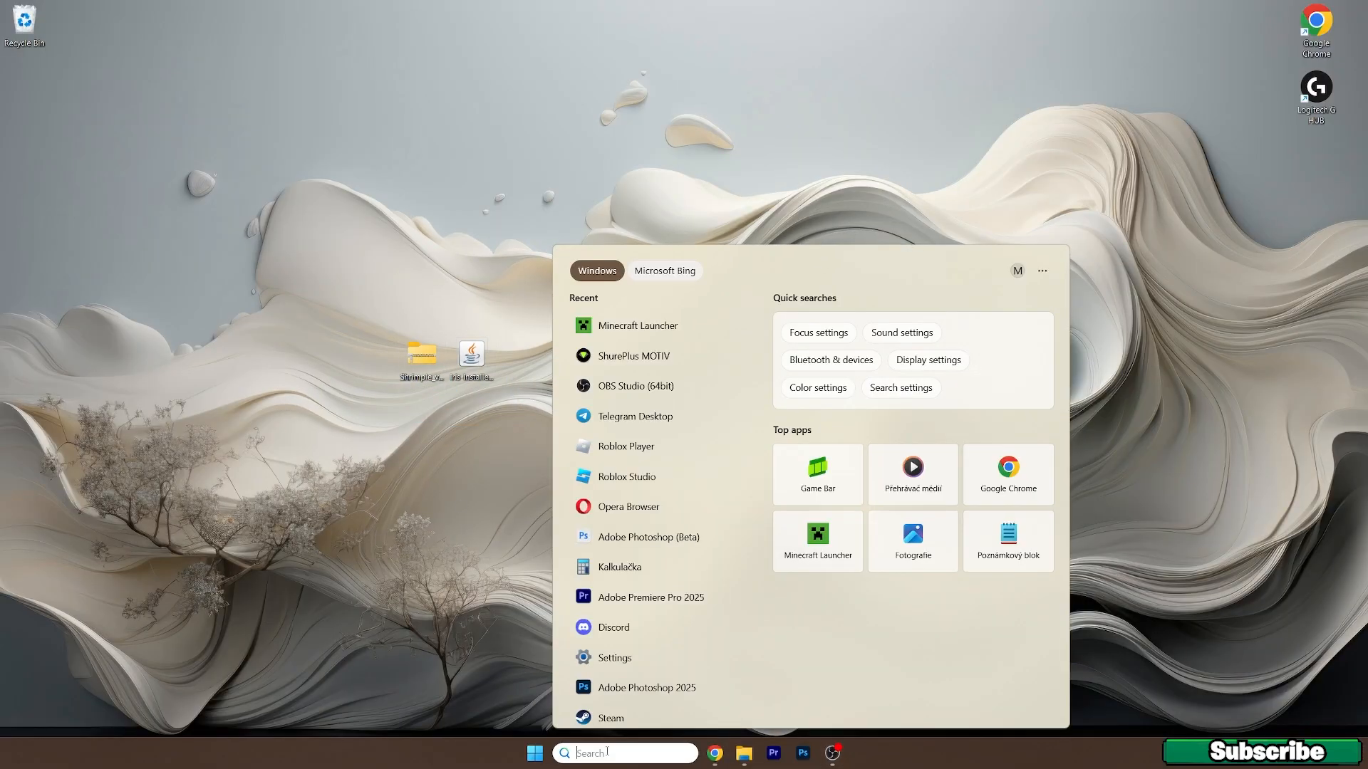
Navigate via %appdata% into Roaming\.minecraft and open its versions folder
type("%appdata%")
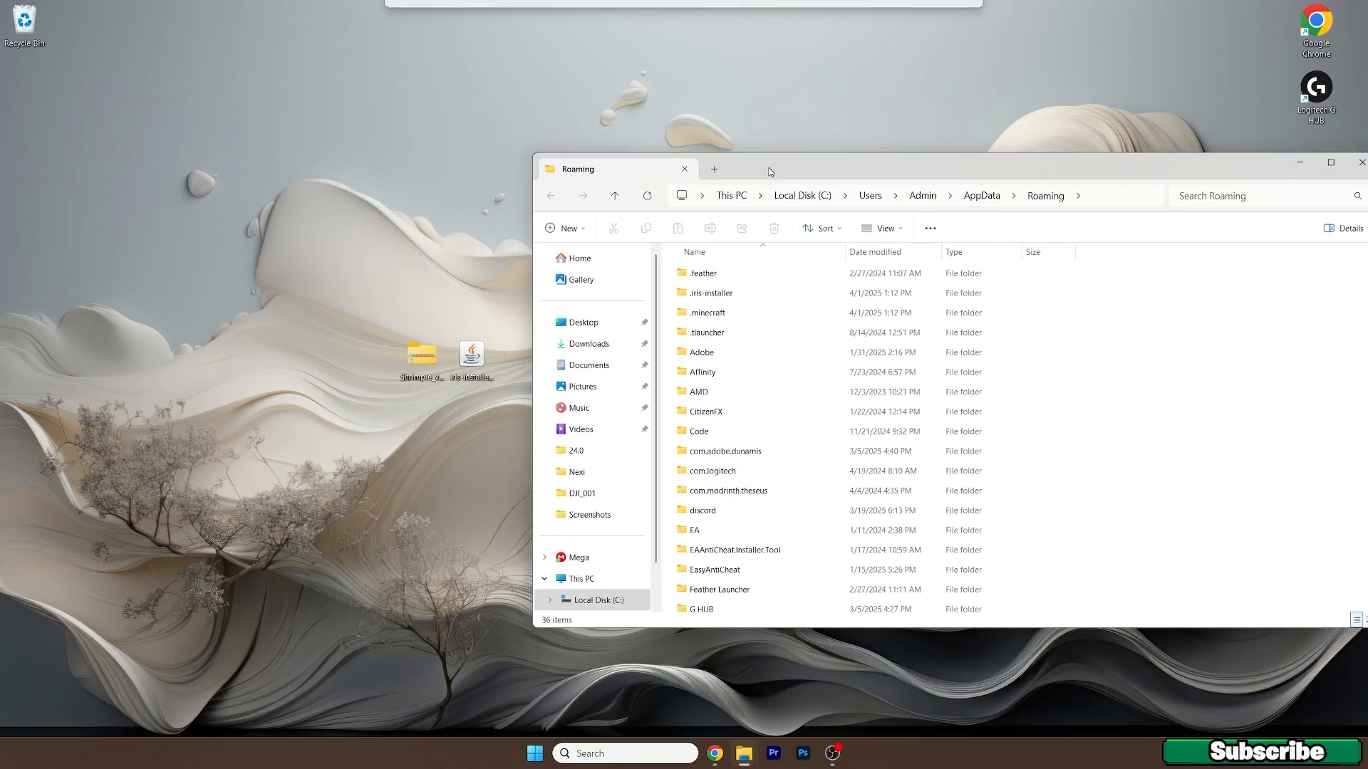
left_click(707, 313)
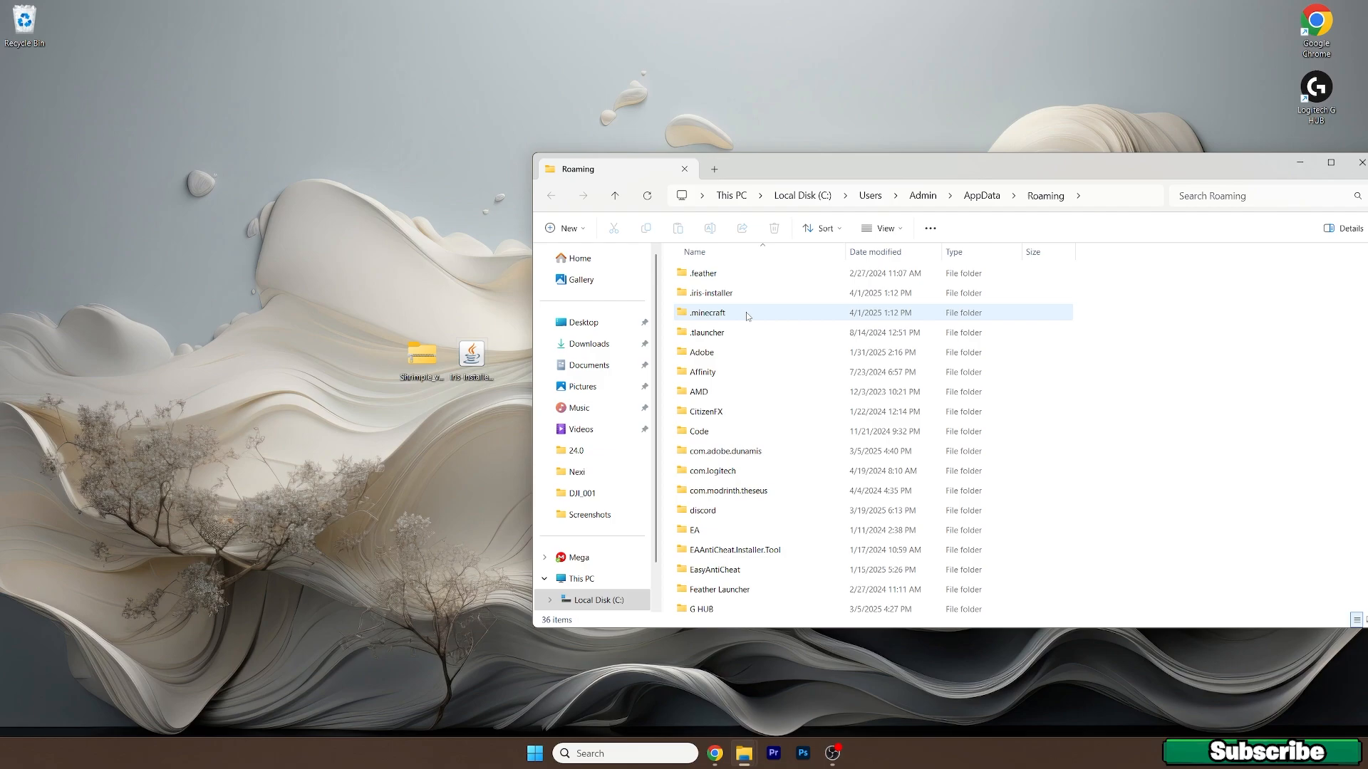
double_click(706, 312)
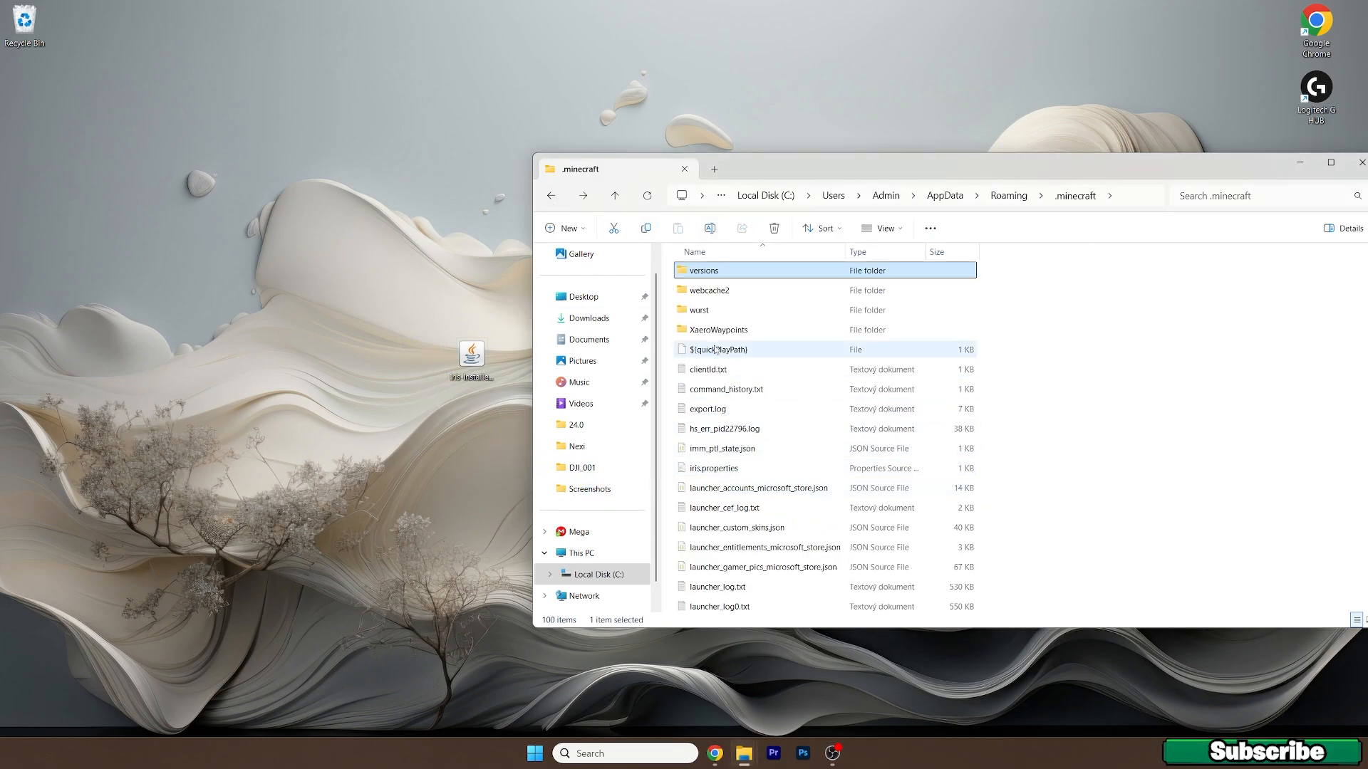
double_click(703, 269)
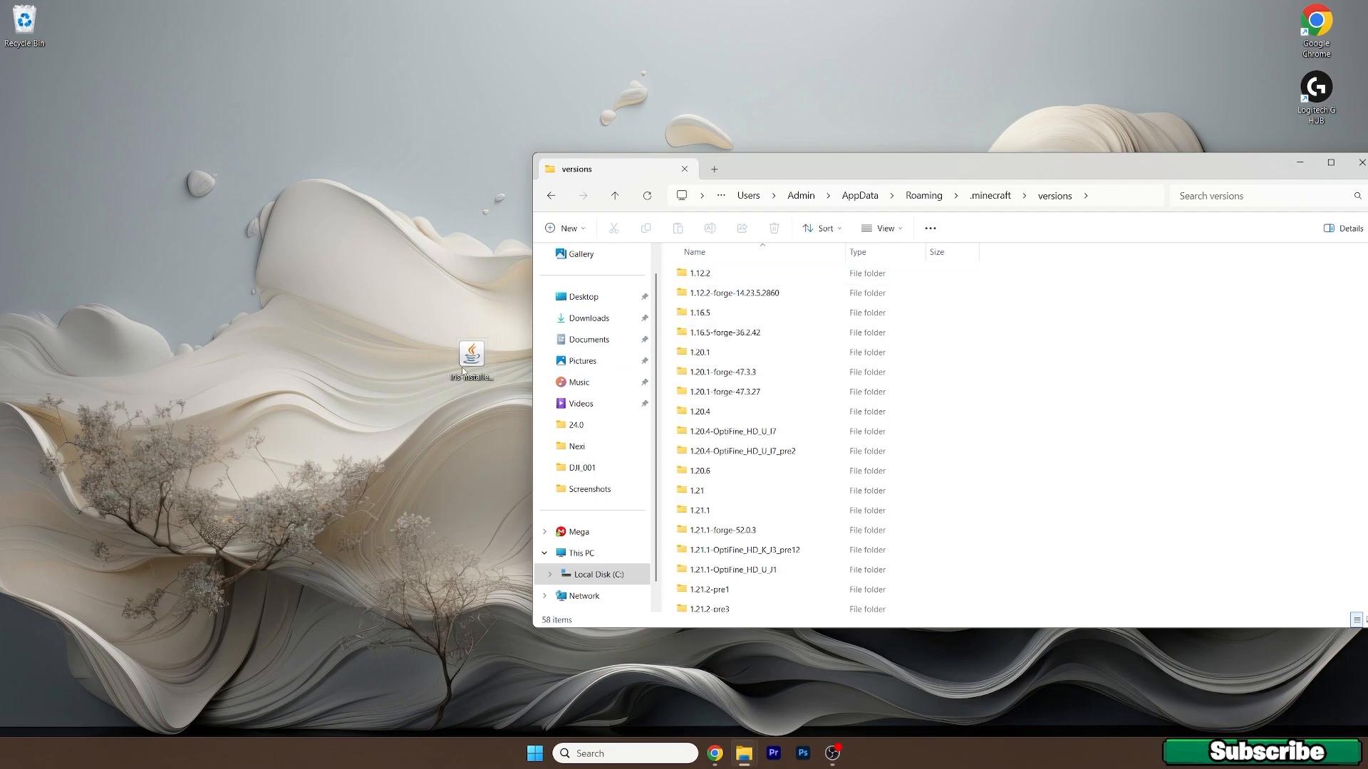
Run the Iris installer for version 1.21.5 with Iris Only, install, and close it once Completed
double_click(471, 353)
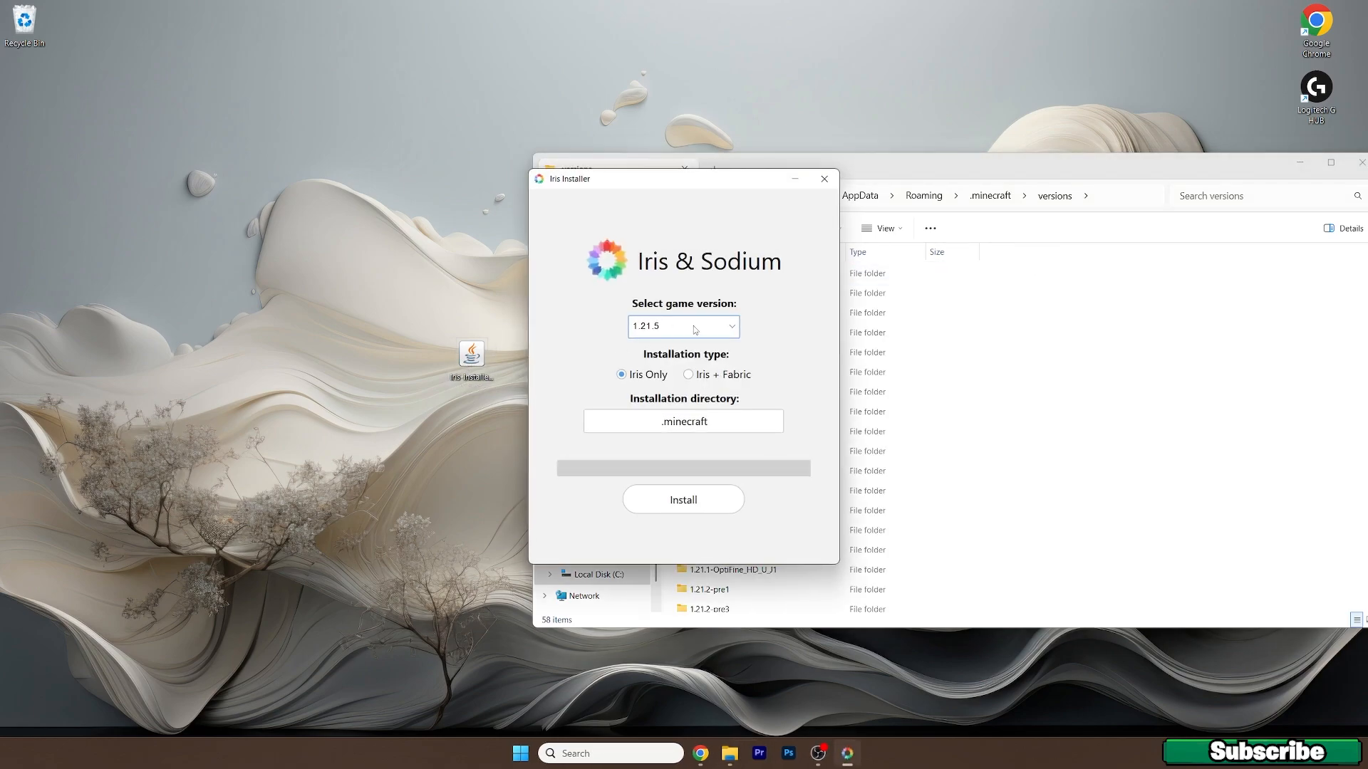
mouse_move(689, 374)
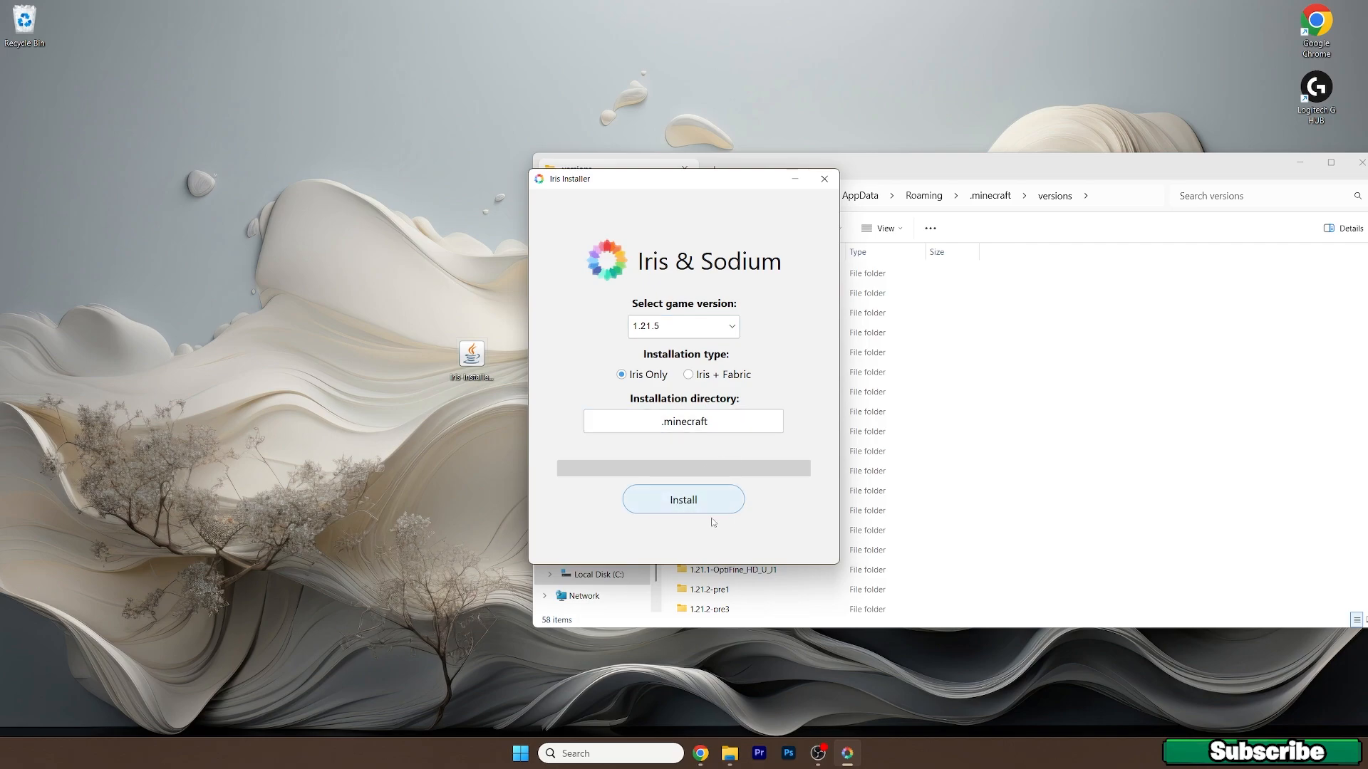
mouse_move(691, 339)
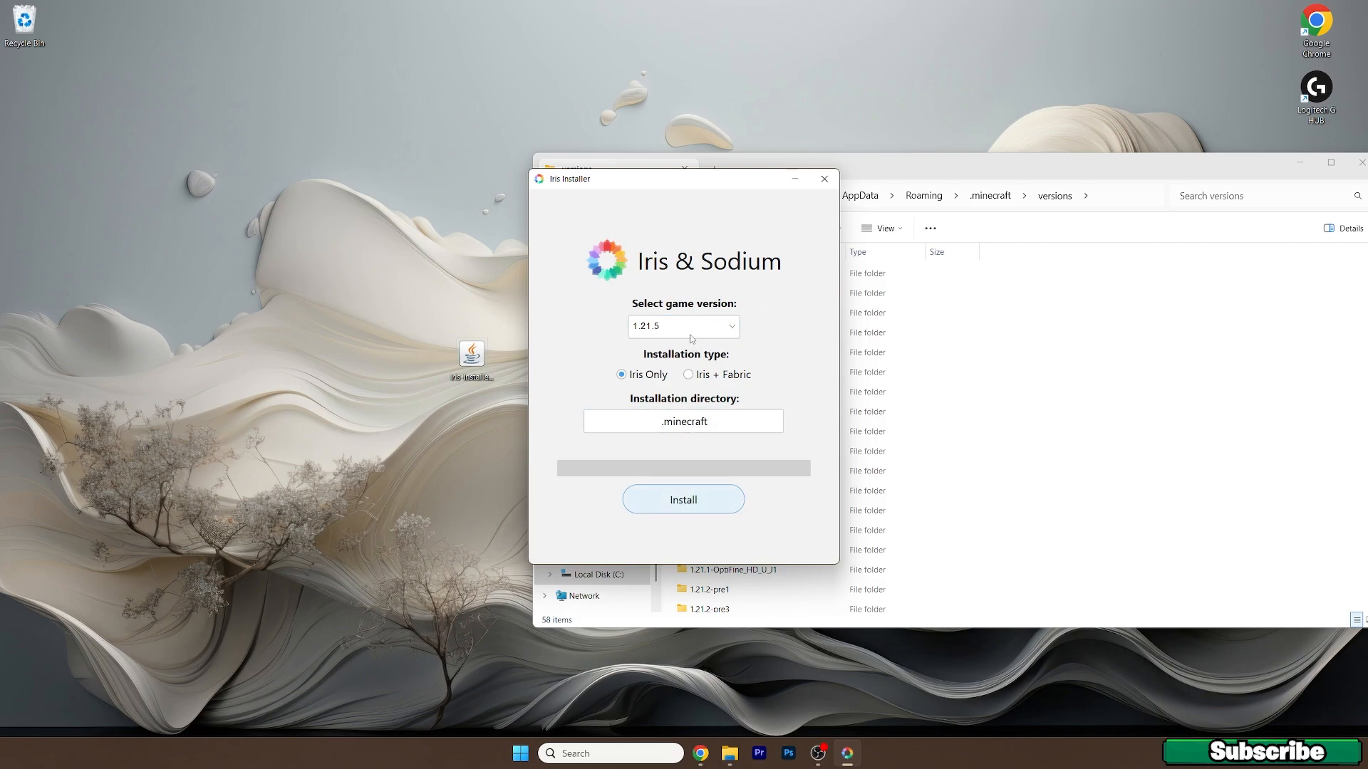
left_click(682, 499)
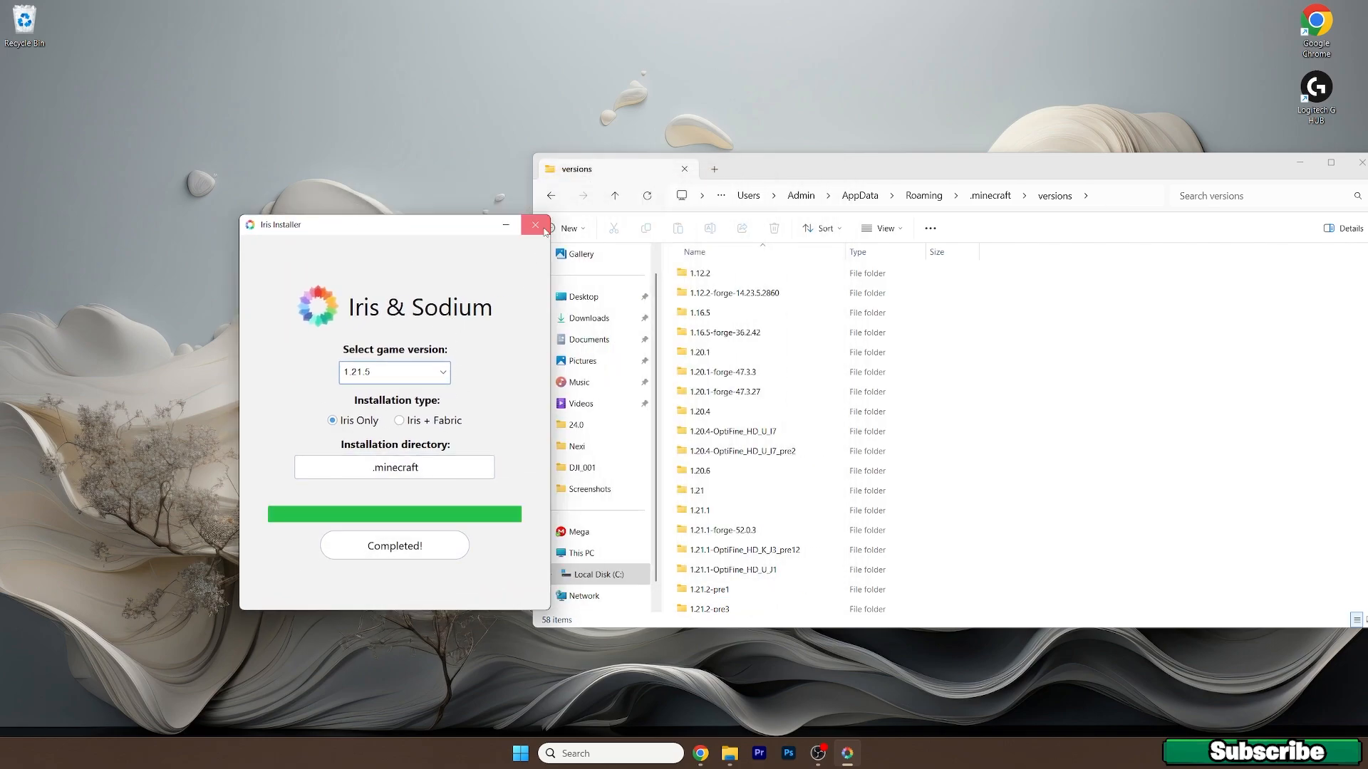
left_click(534, 224)
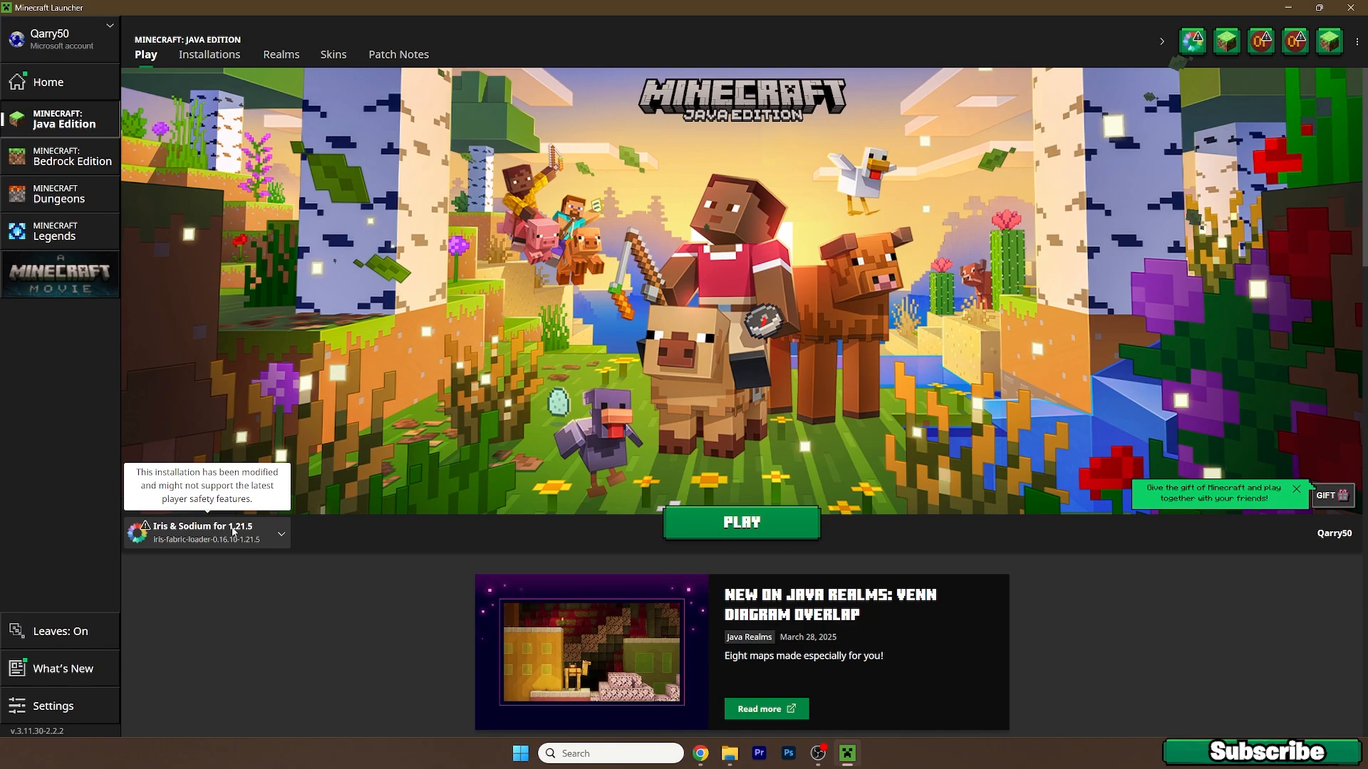
mouse_move(775, 524)
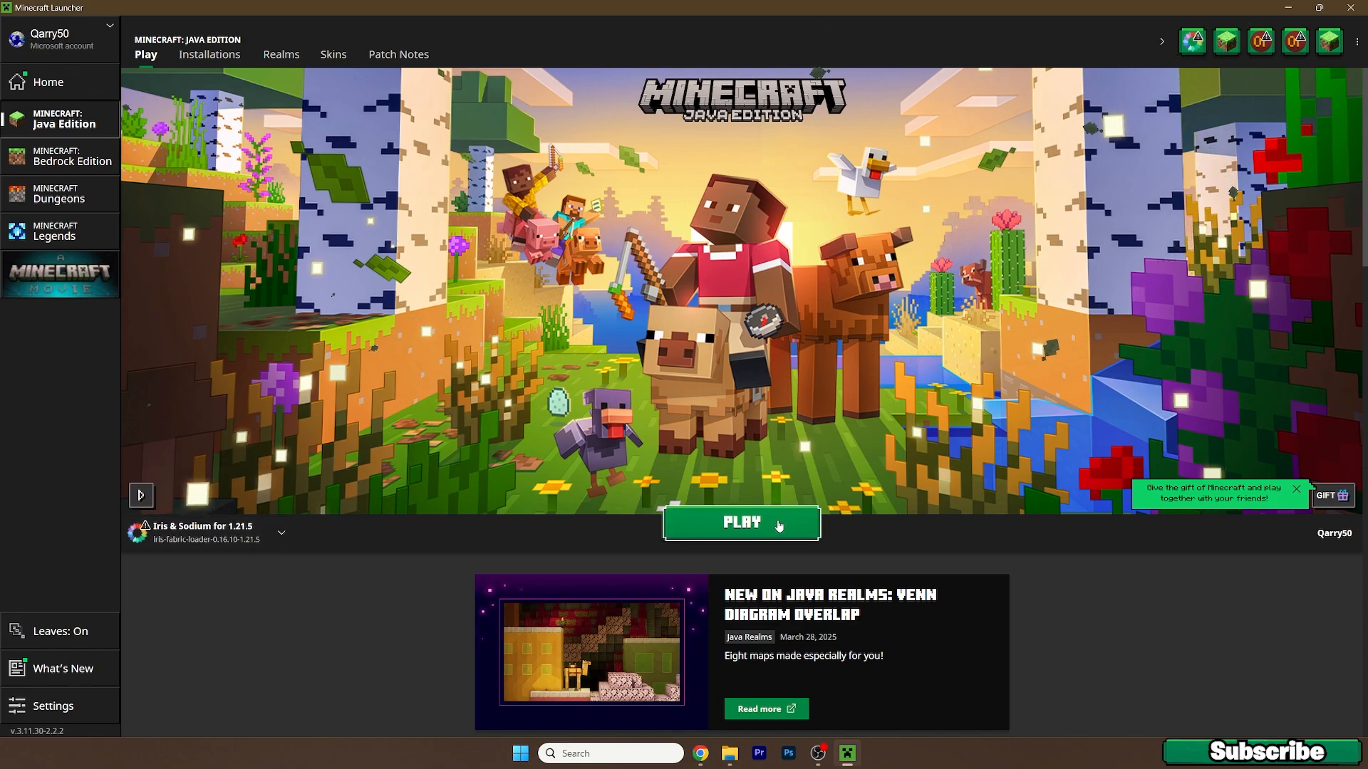
Launch the Iris & Sodium for 1.21.5 installation with PLAY
left_click(740, 523)
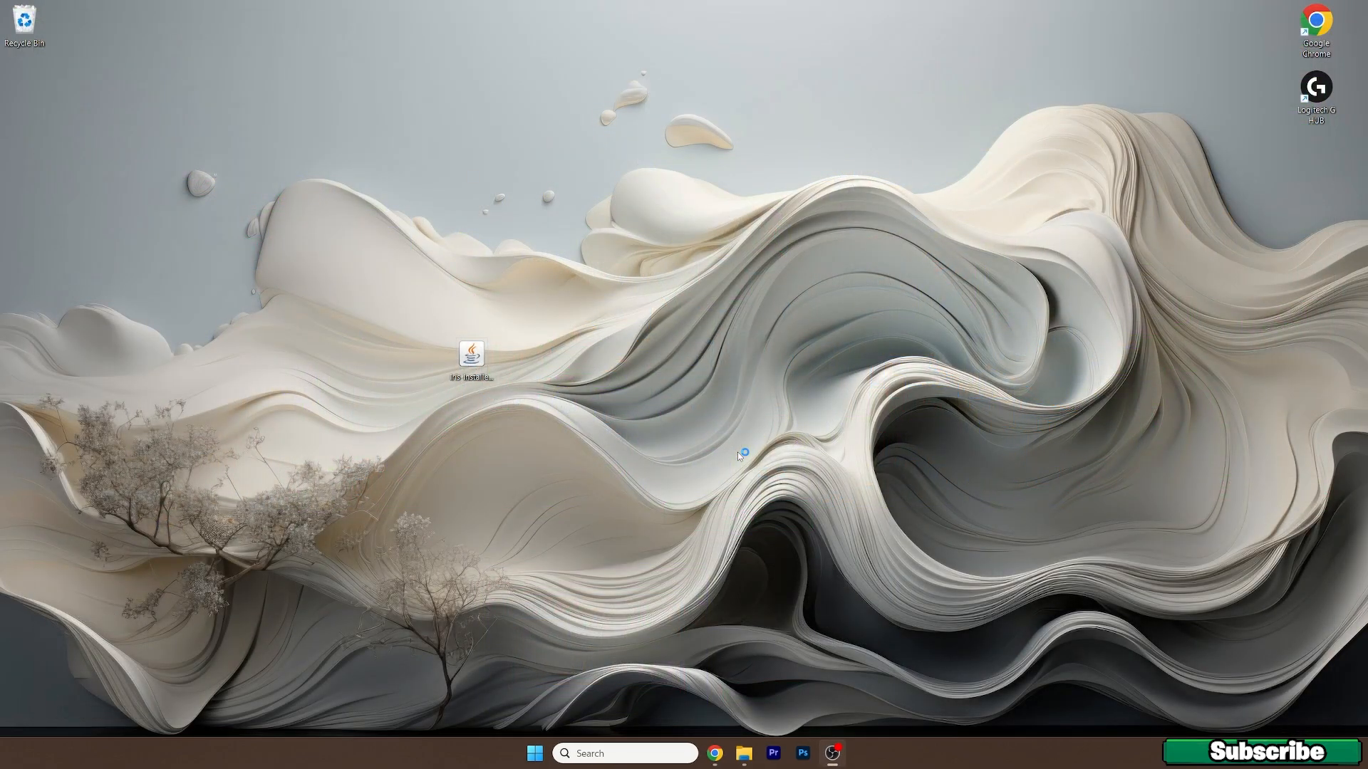
Load the singleplayer desert village world and pause to show the Game Menu
double_click(472, 354)
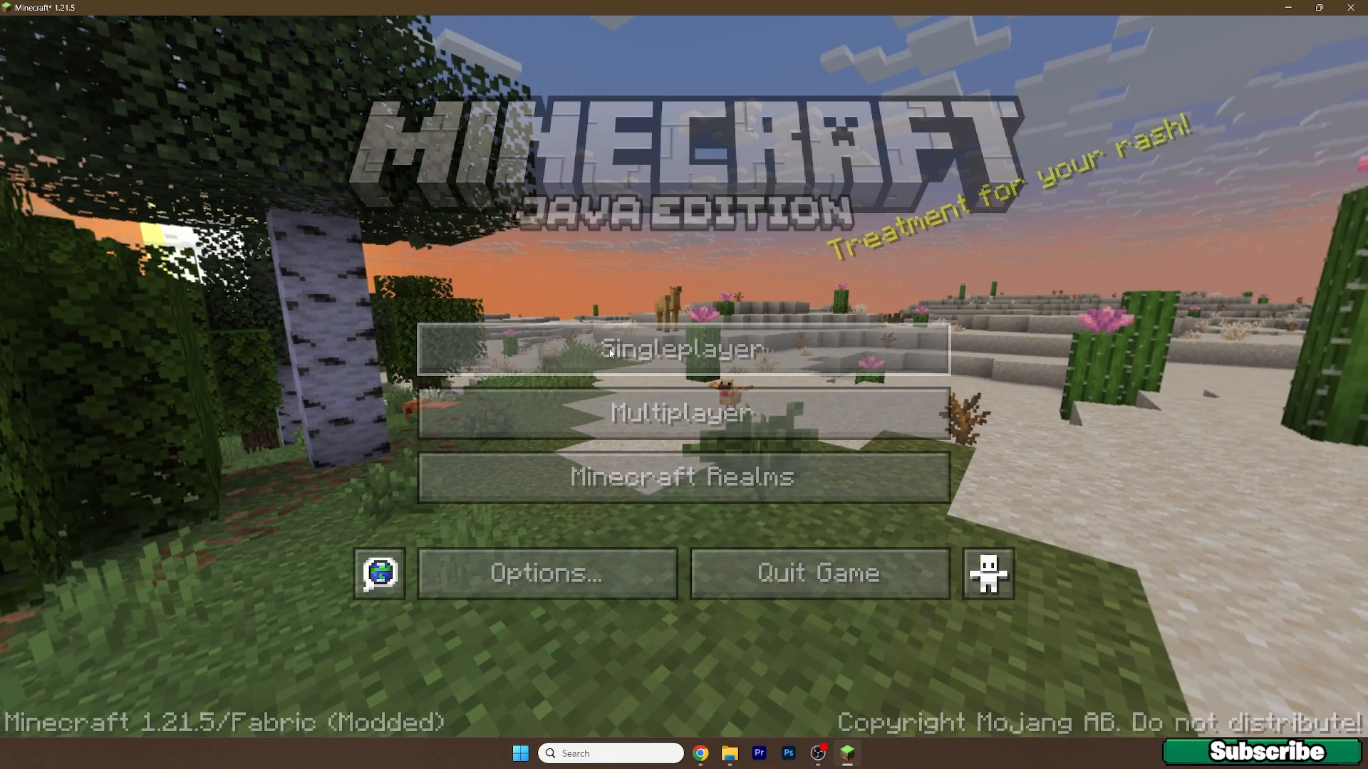
left_click(683, 351)
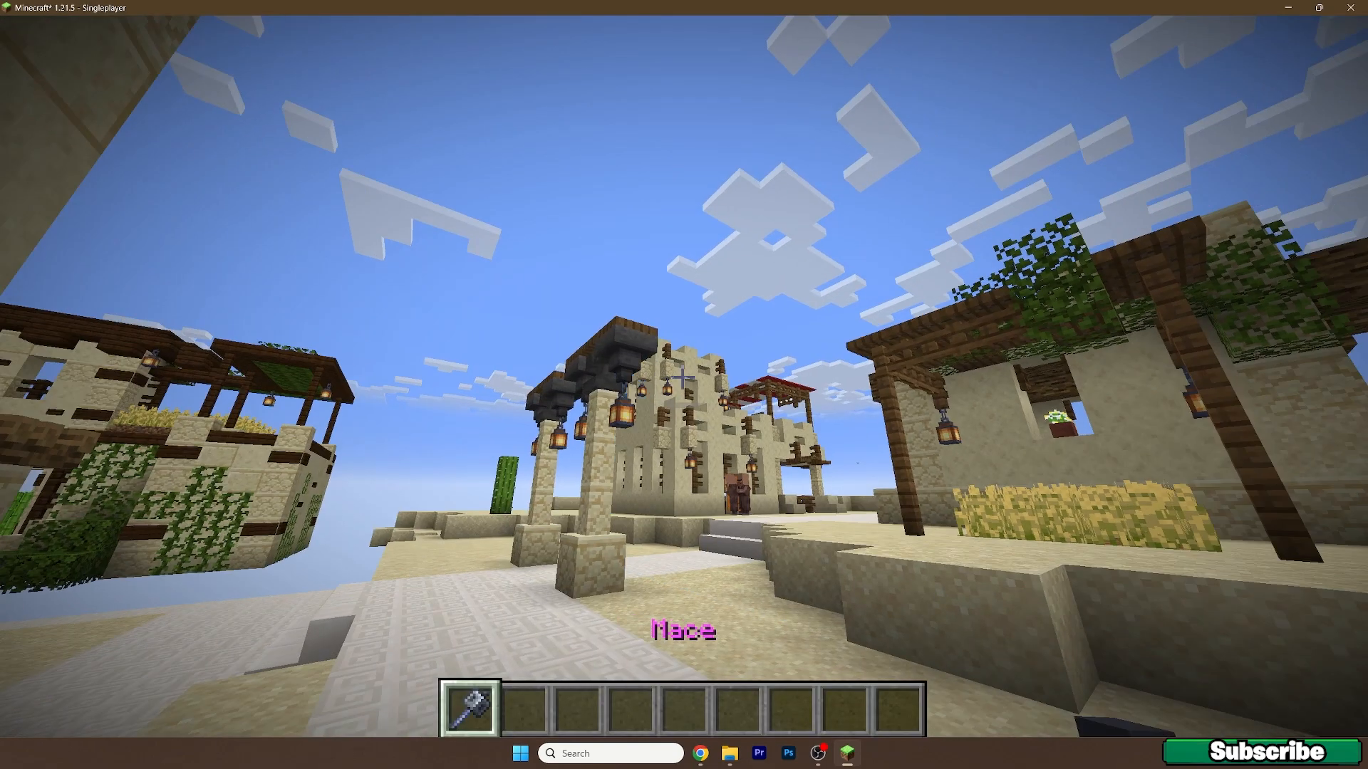
key("Escape")
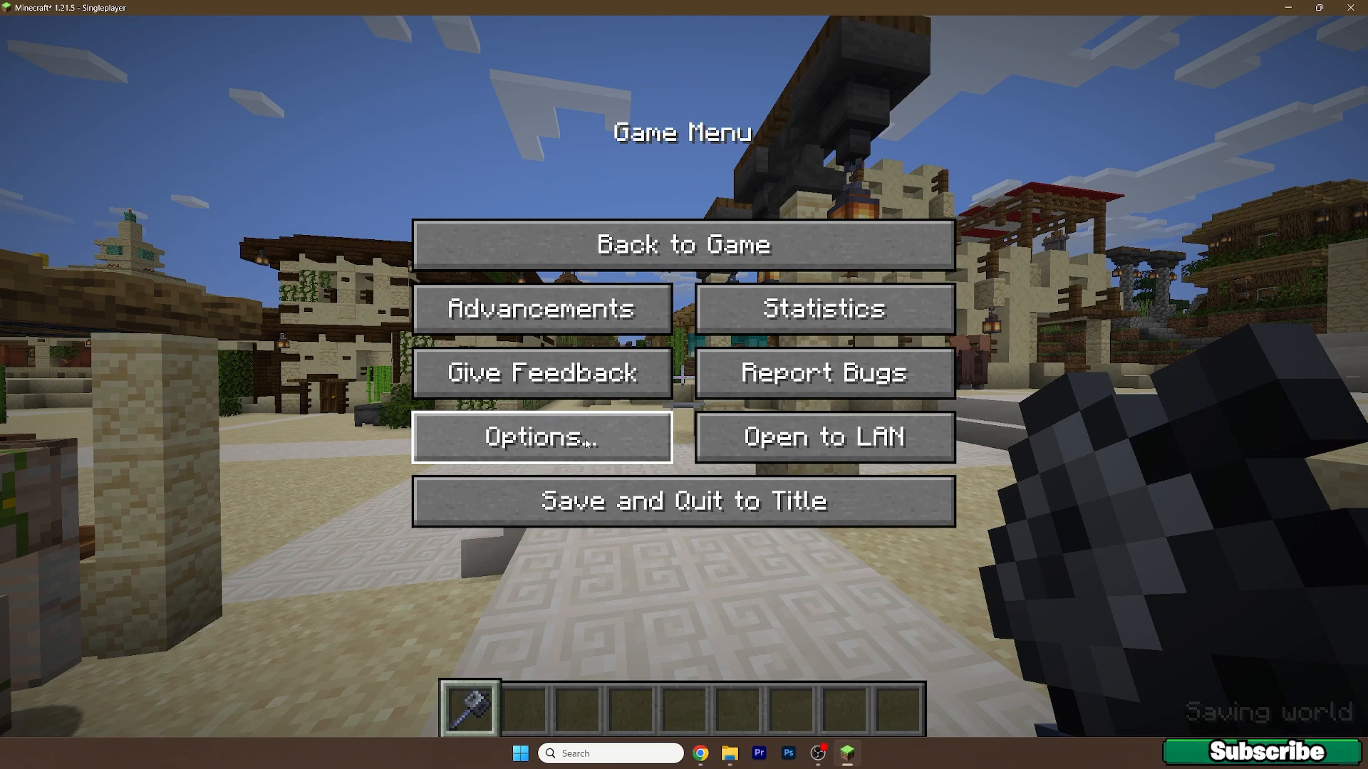
Select Shrimple_v0.12.zip in Shader Packs and apply it so the village renders with shaders
left_click(540, 436)
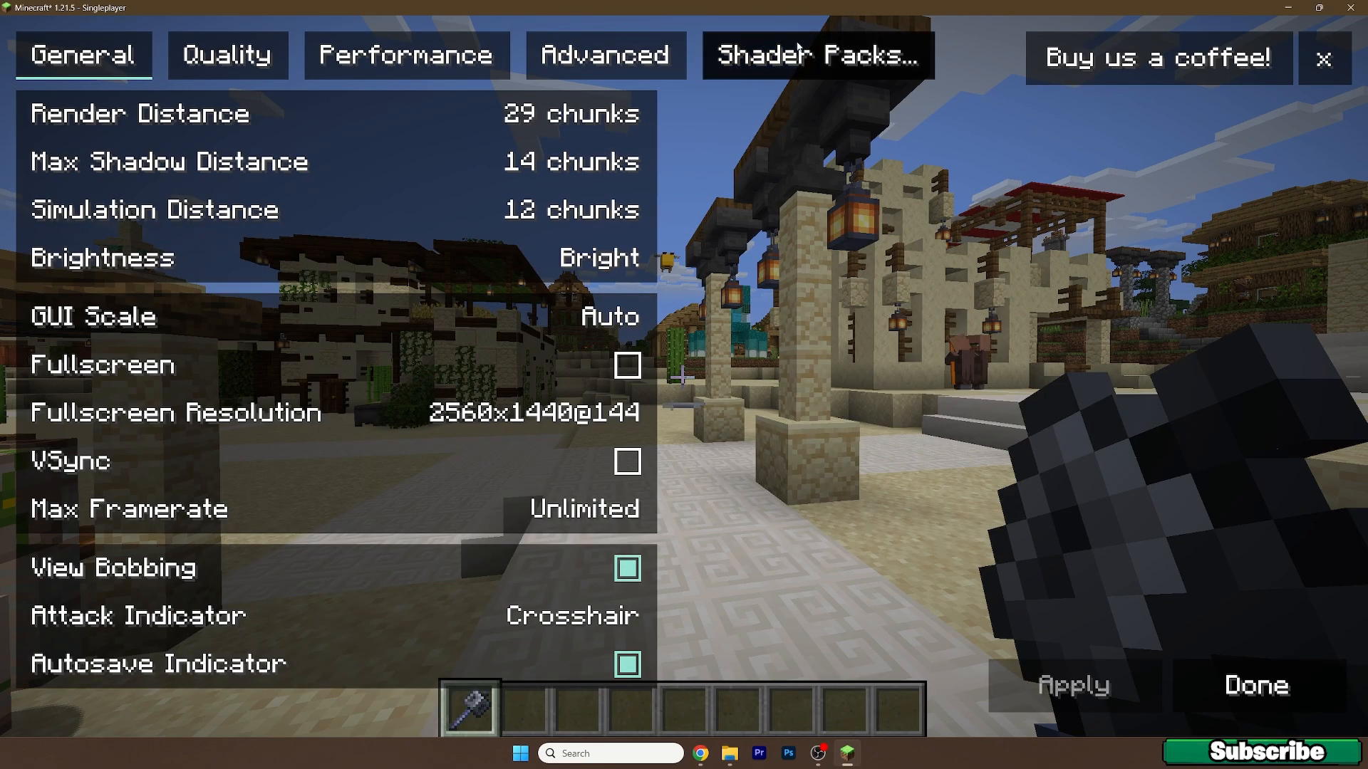
left_click(815, 56)
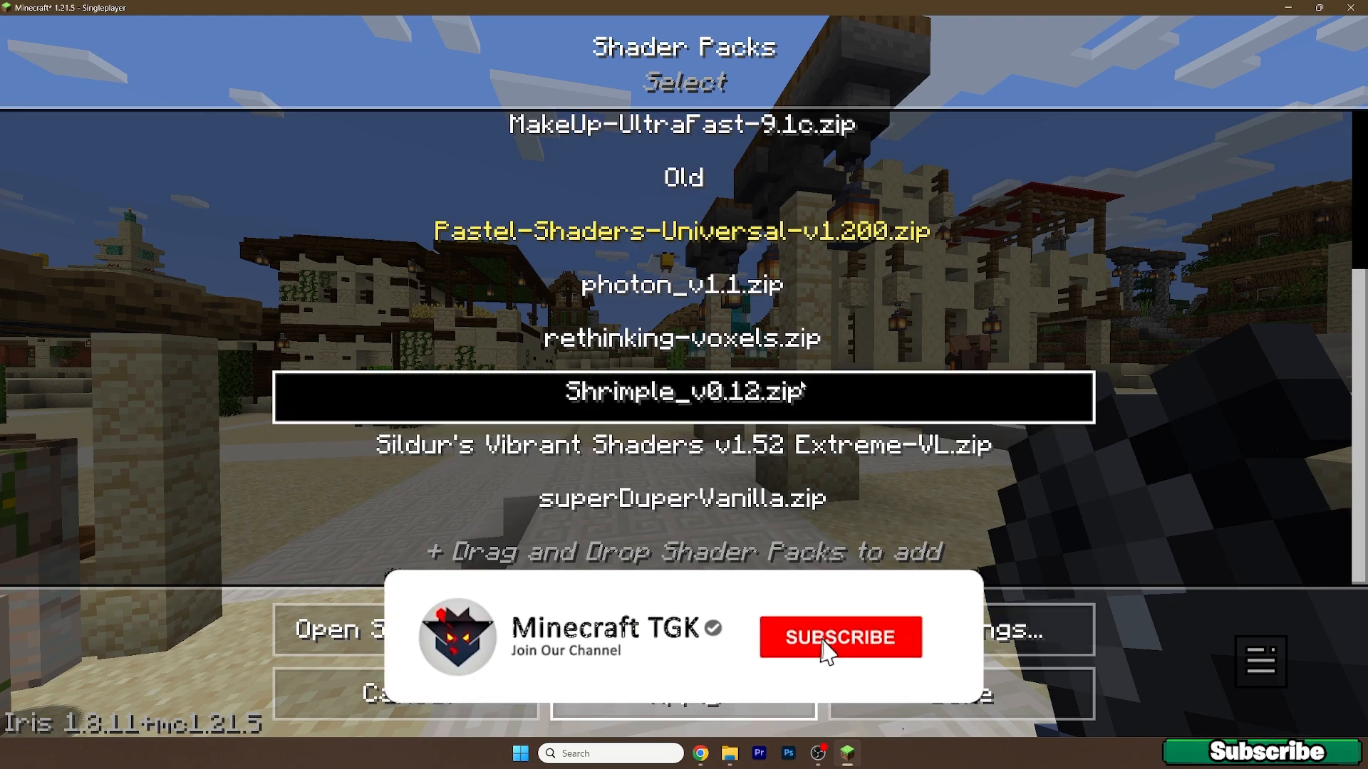
left_click(837, 637)
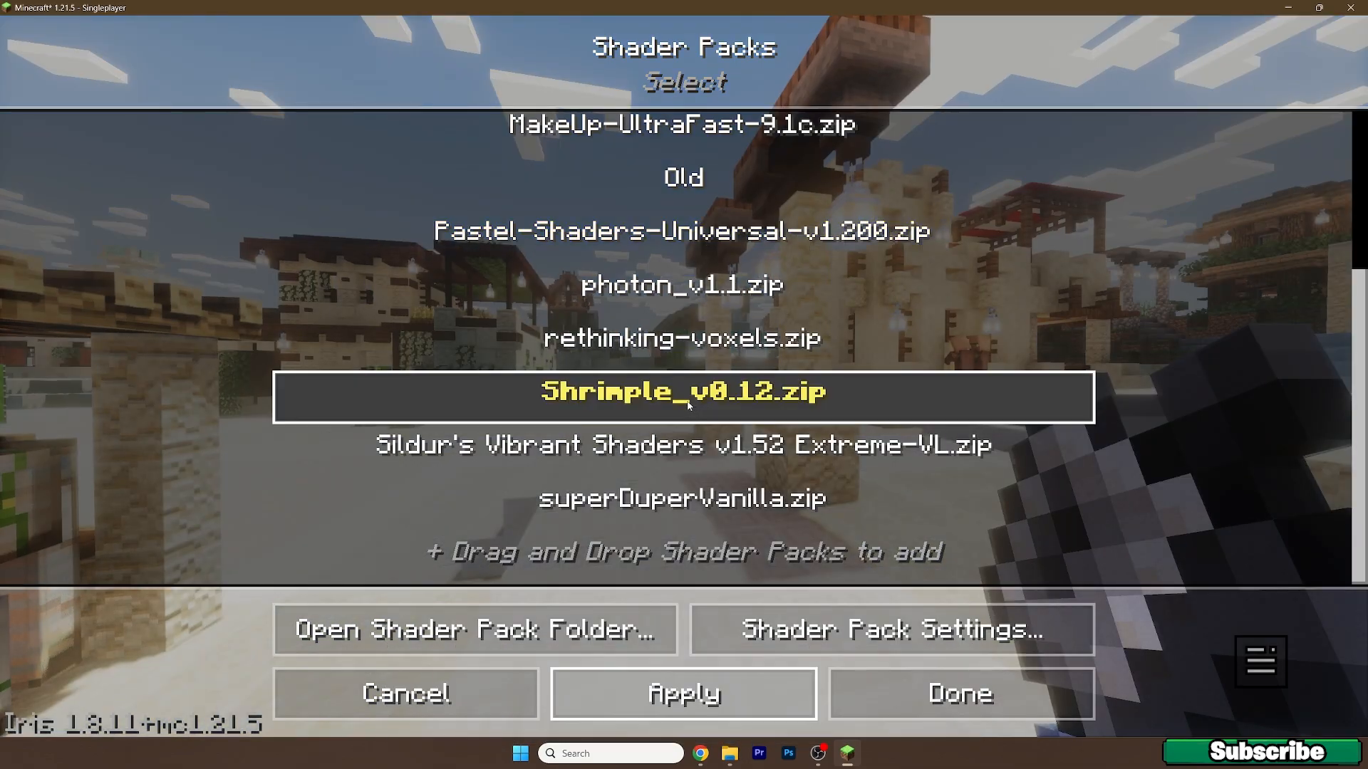
left_click(959, 694)
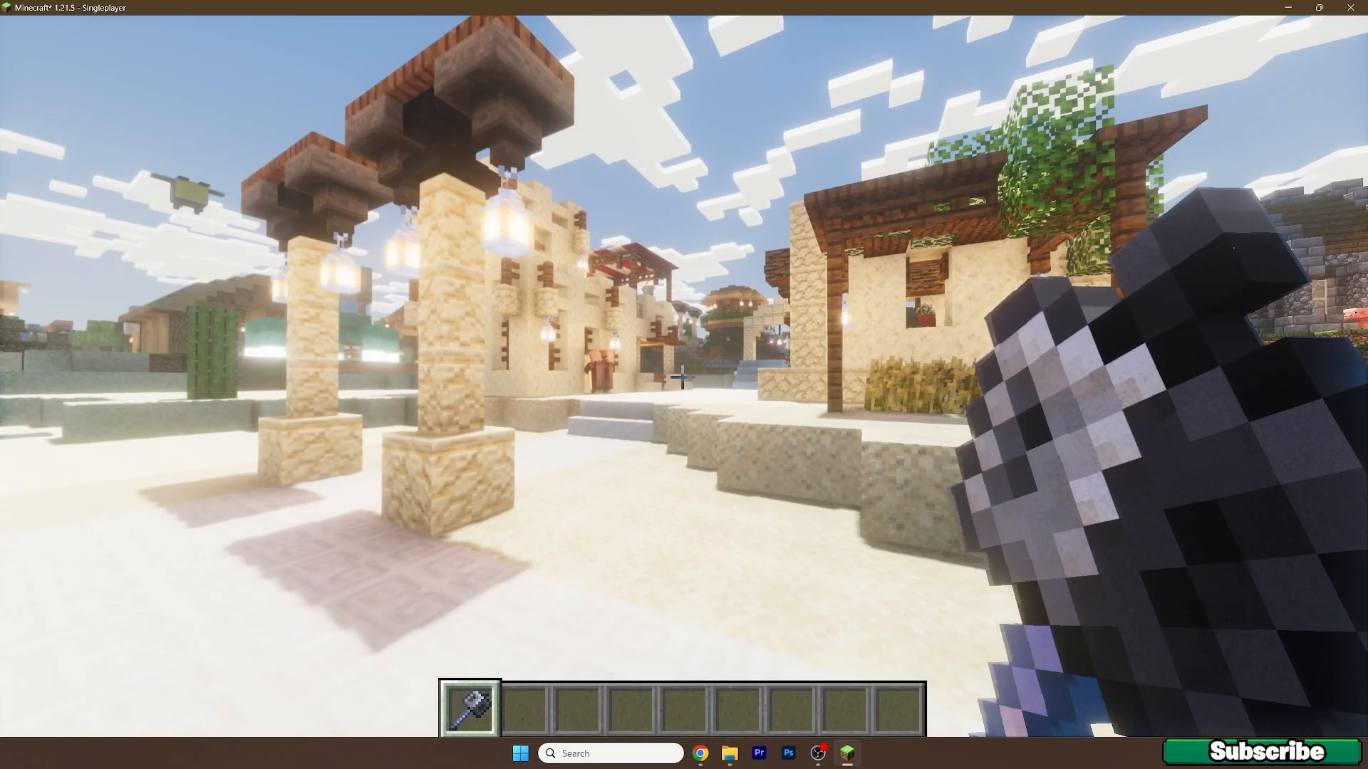
mouse_move(684, 376)
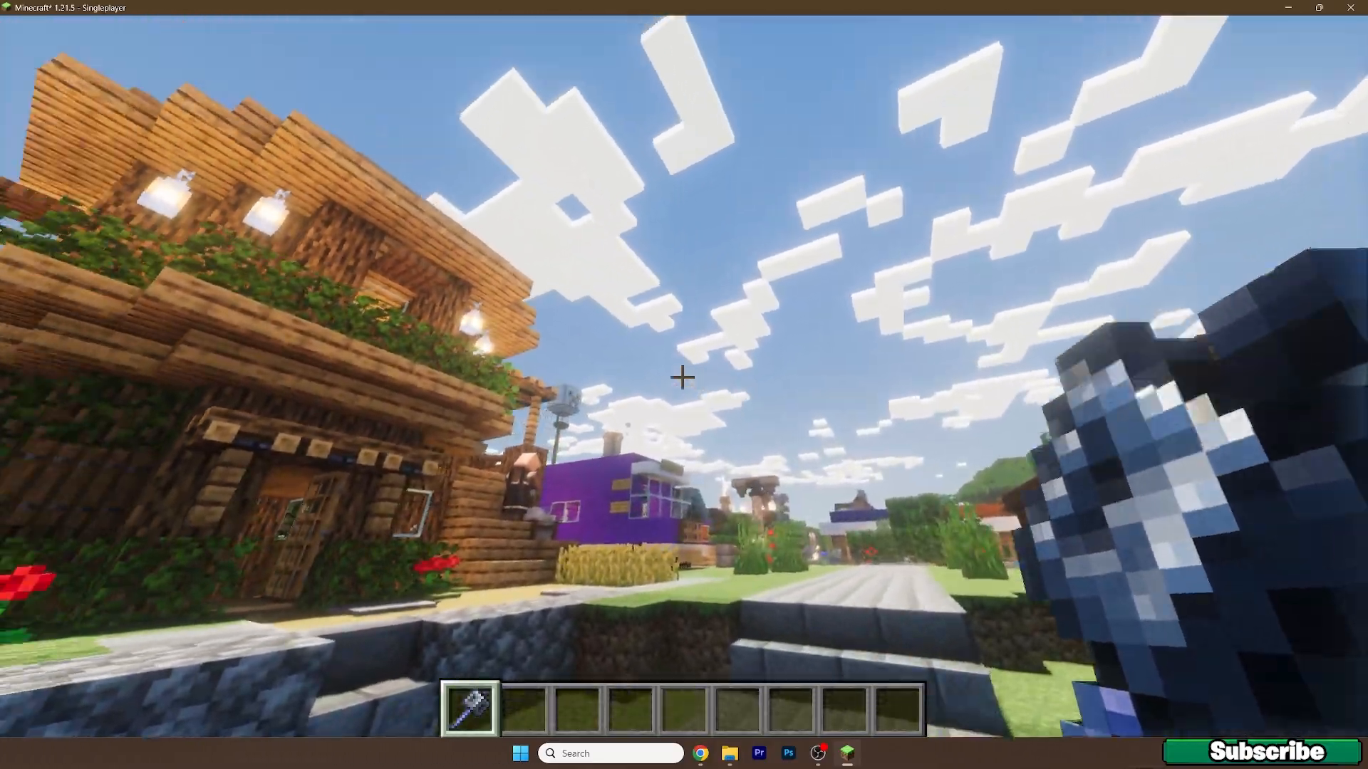
mouse_move(684, 376)
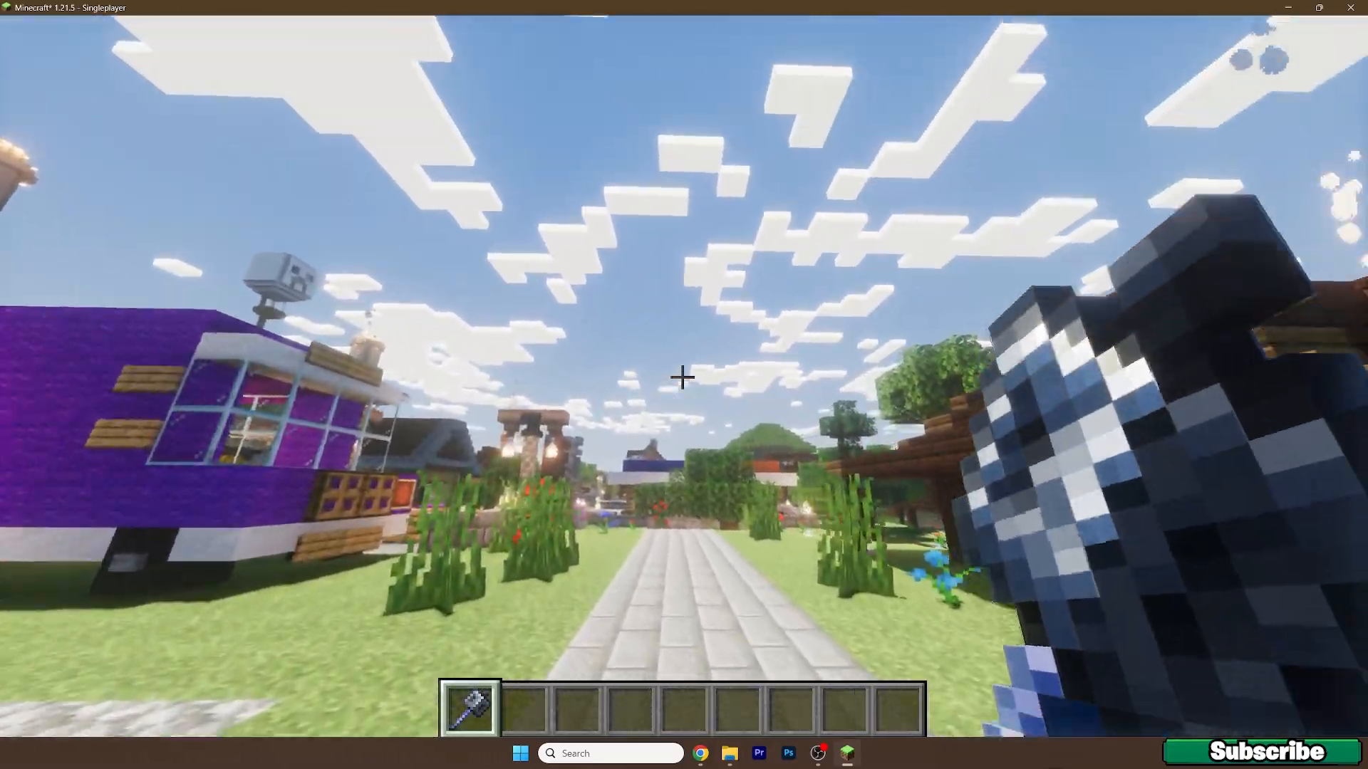